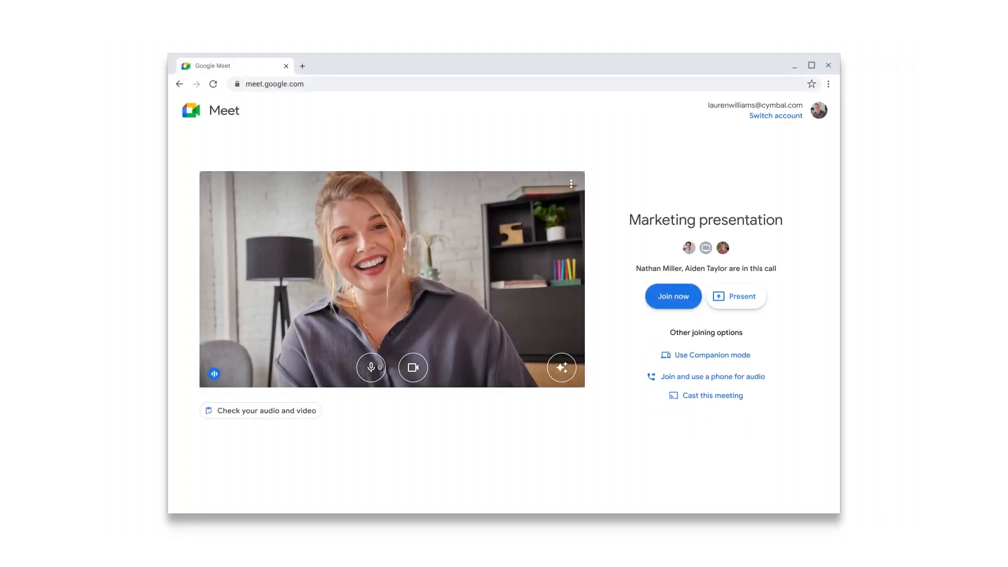
{"action": "mouse_move", "coordinate": [705, 353]}
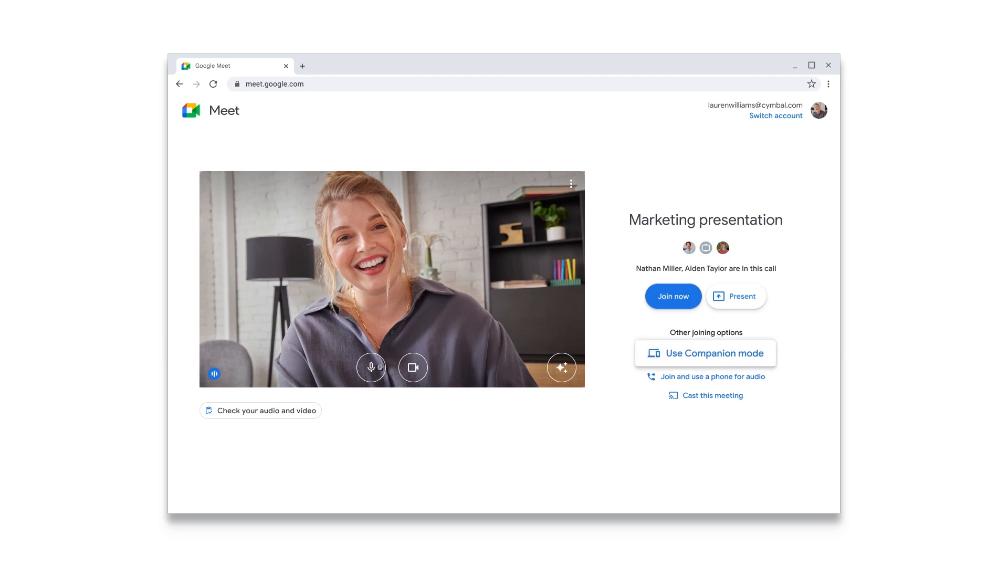
Step: Choose 'Use Companion mode' to join the Marketing presentation call as a second screen
{"action": "left_click", "coordinate": [746, 353]}
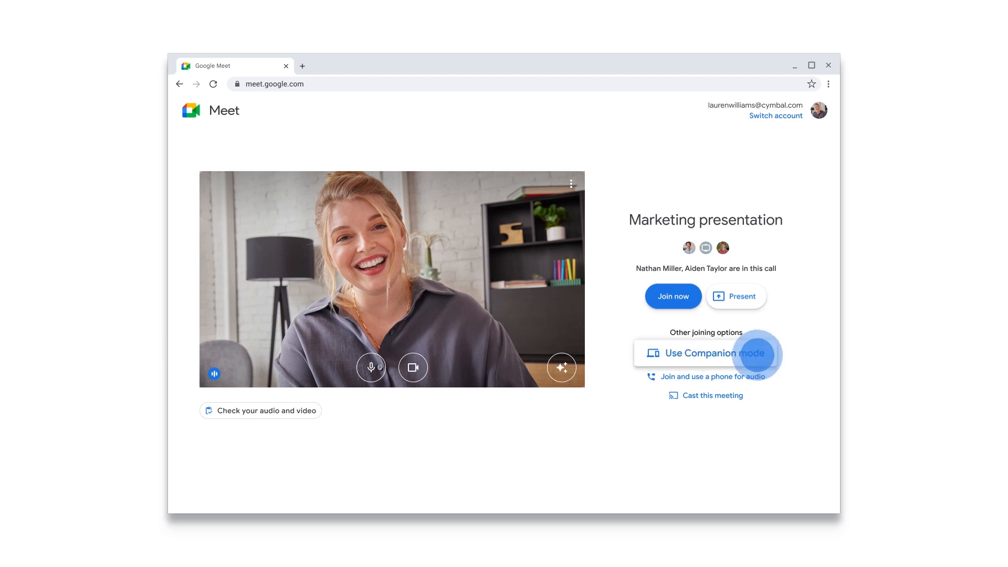
Step: Open the chat panel, then the Activities list in the Companion-mode call
{"action": "left_click", "coordinate": [706, 353]}
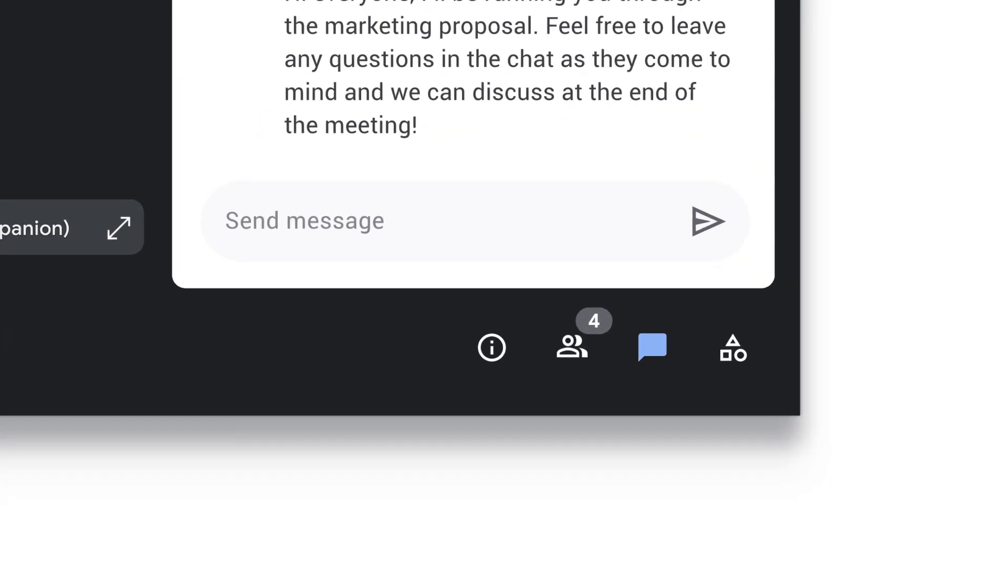
{"action": "left_click", "coordinate": [733, 348]}
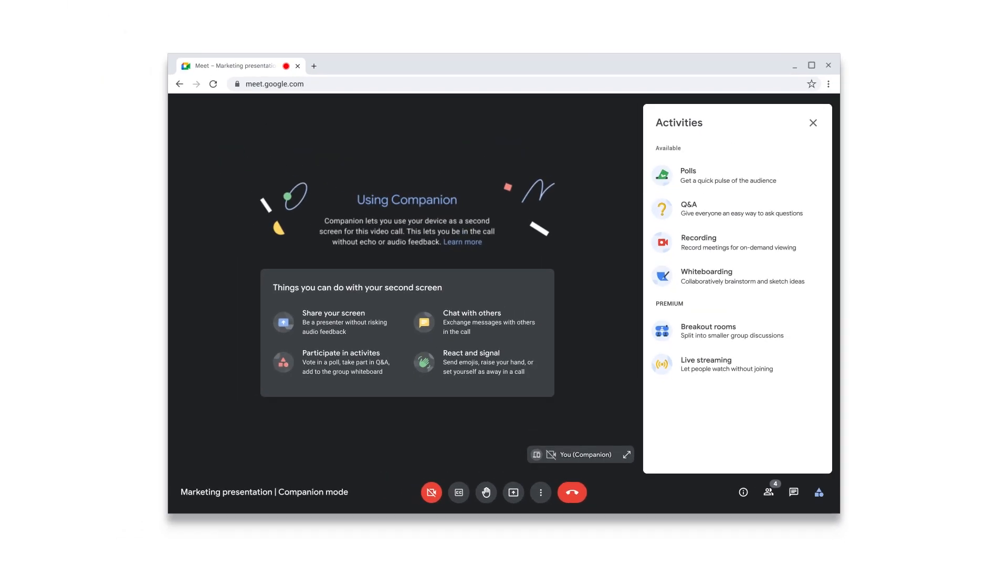
Step: Raise your hand and turn on your camera video
{"action": "left_click", "coordinate": [485, 492]}
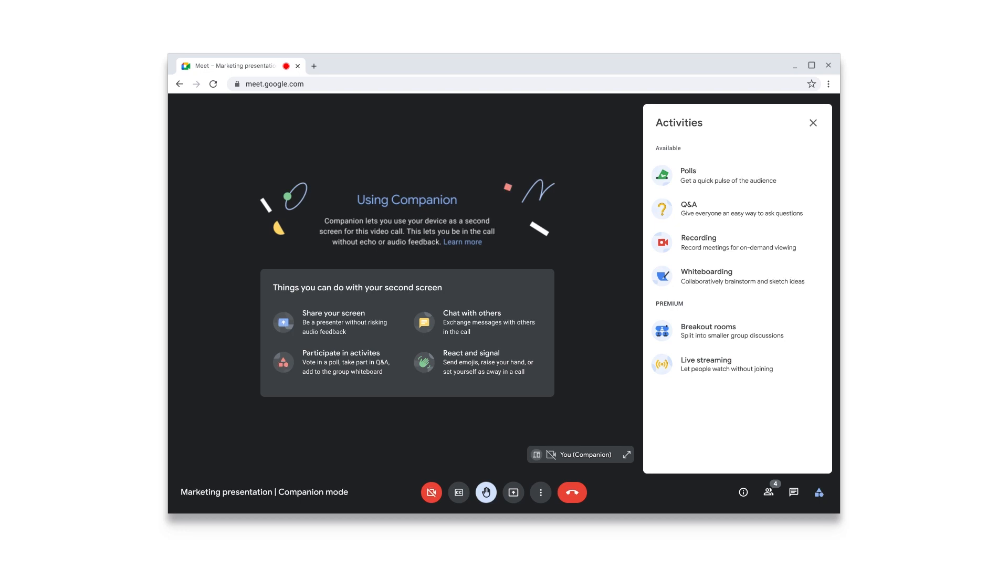
{"action": "left_click", "coordinate": [432, 492]}
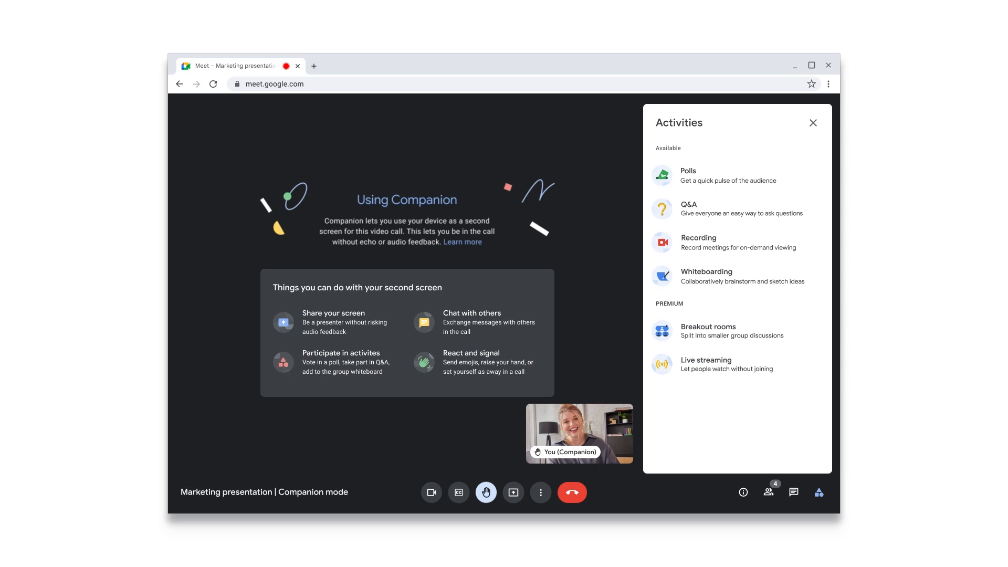
Step: Close the Activities panel to see the Marketing Proposal slides and enable French captions
{"action": "left_click", "coordinate": [813, 123]}
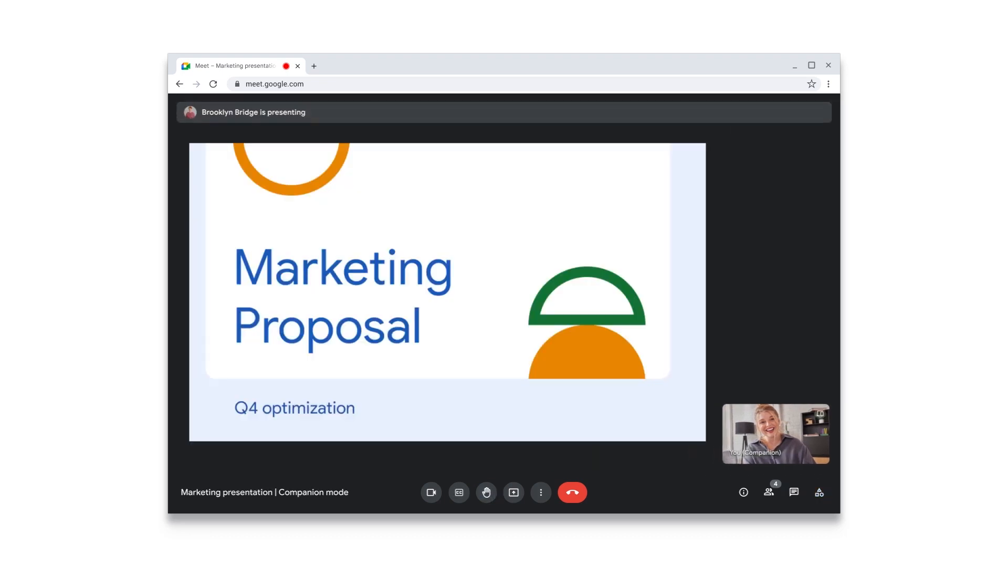
{"action": "left_click", "coordinate": [458, 493]}
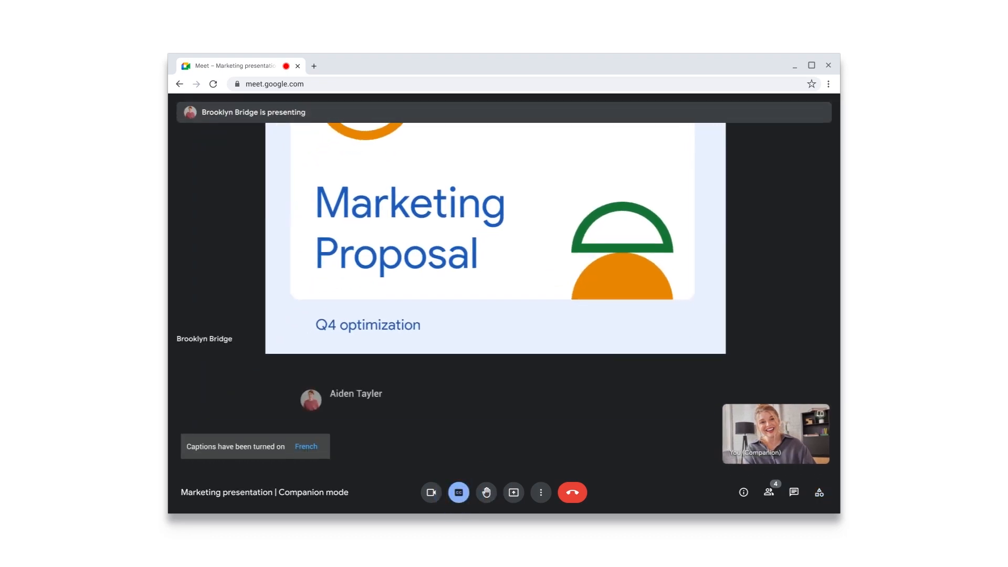